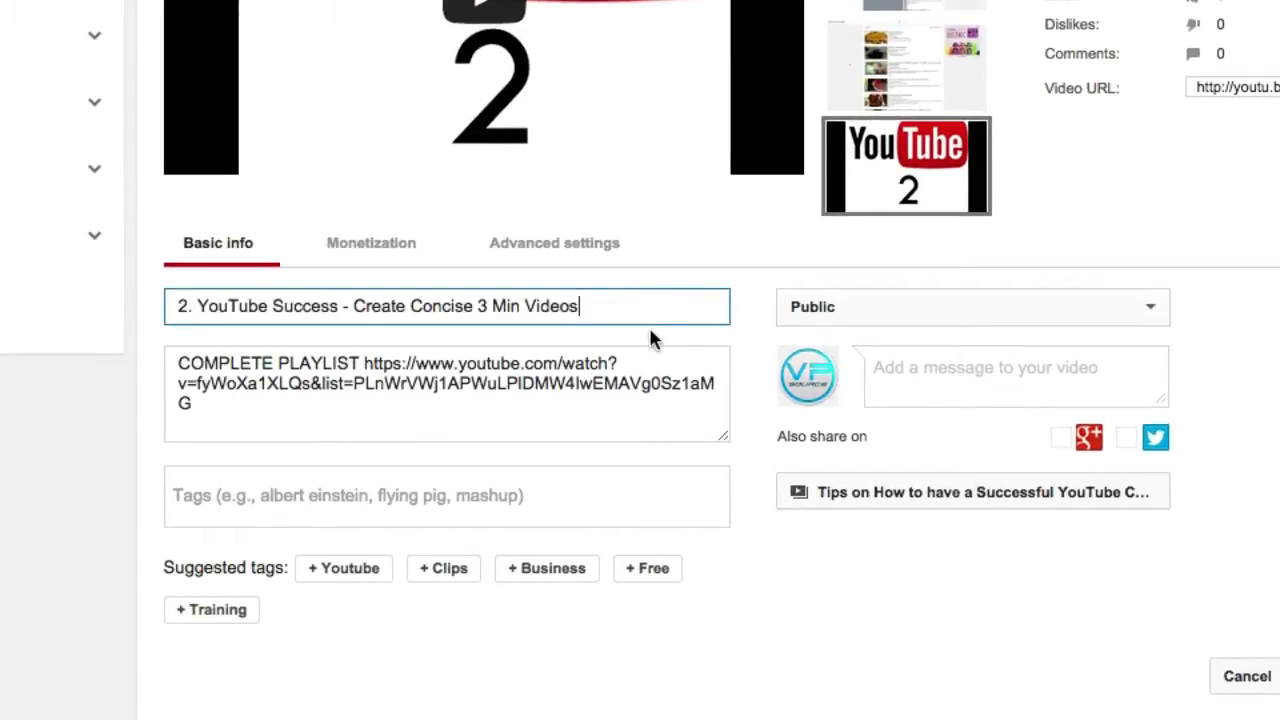
mouse_move(638, 343)
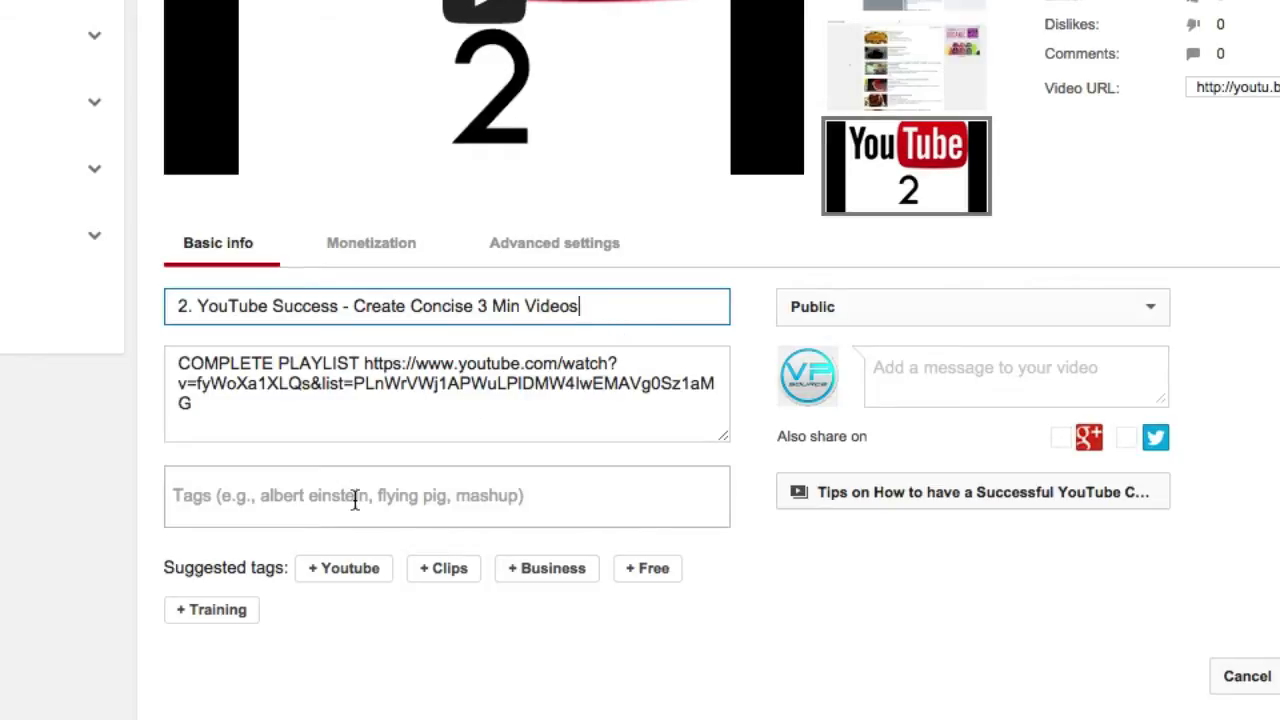
- Clear the video's existing title in the Basic info Title box
left_click(330, 383)
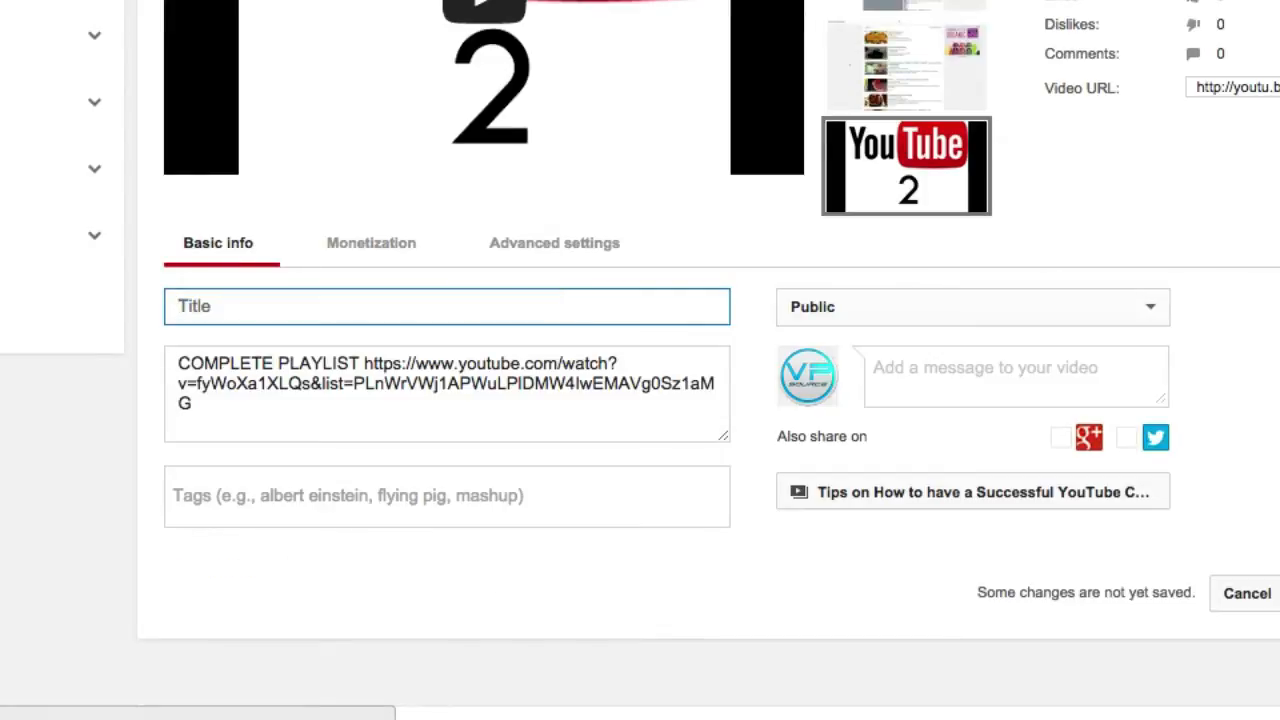
- Enter the text 'rihanna' while the video title remains blank
type("rihanna")
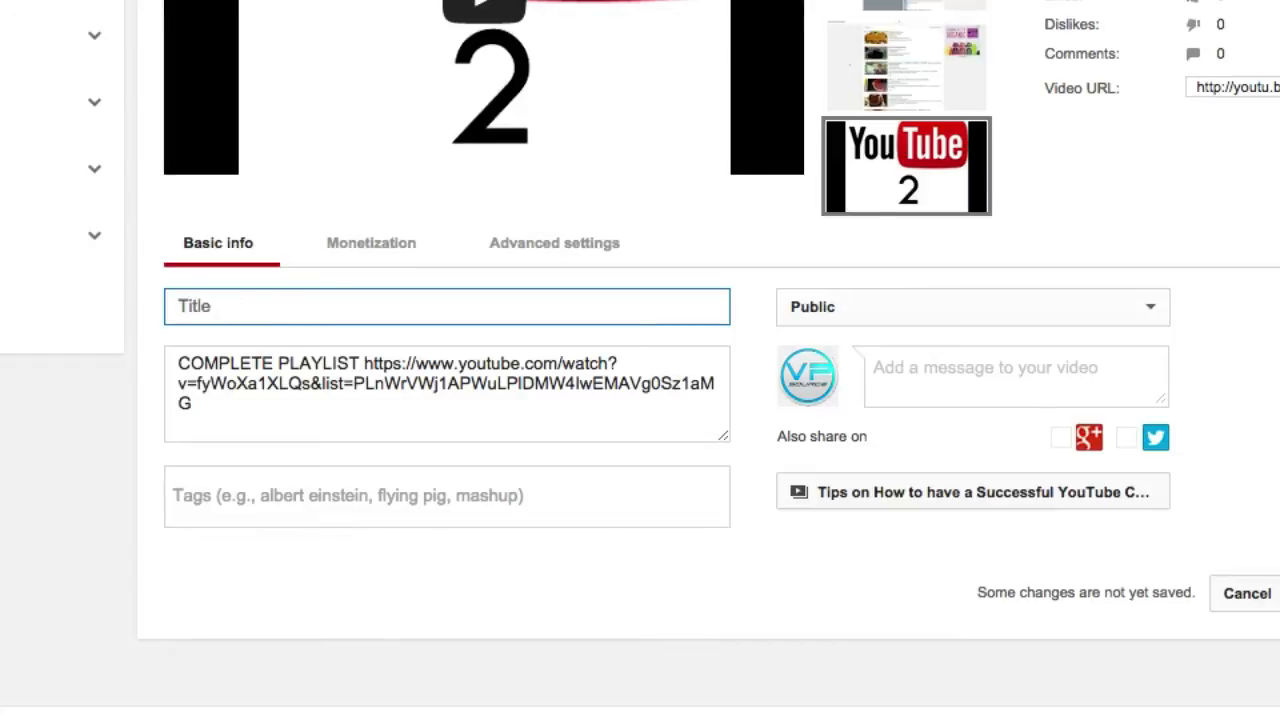
mouse_move(100, 290)
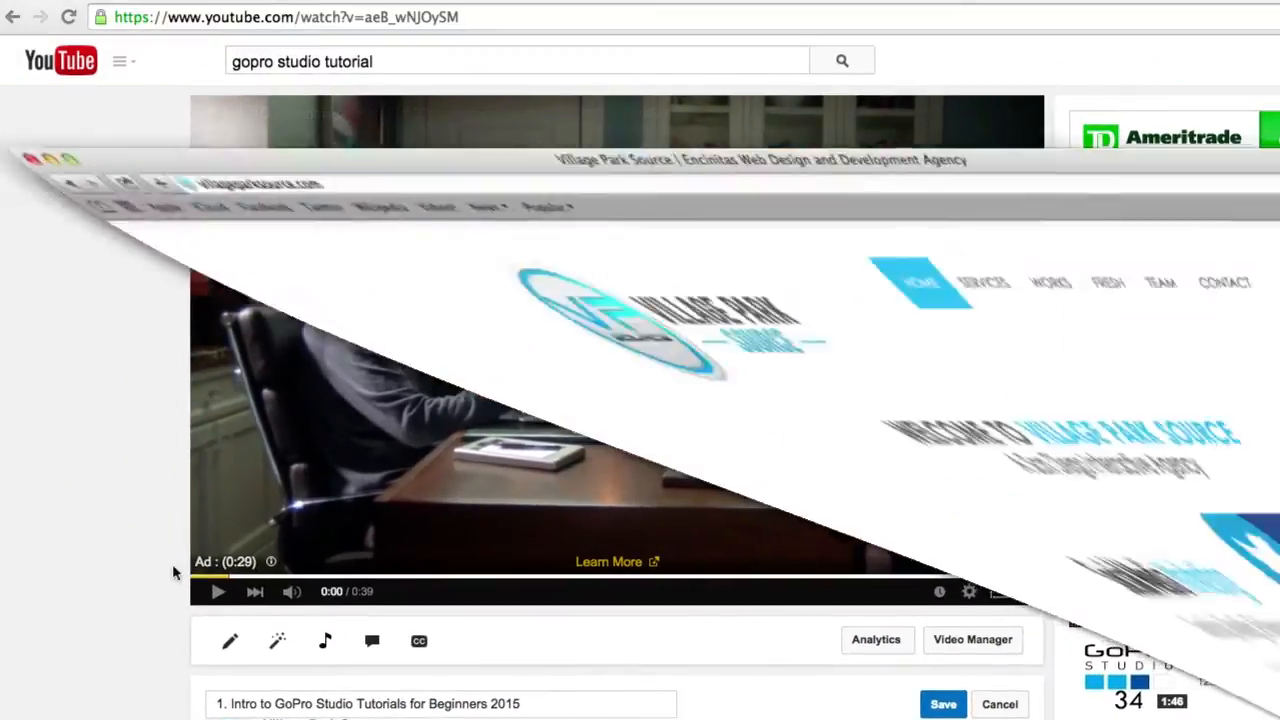
- Load youtube.com in a fresh Safari window
left_click(30, 7)
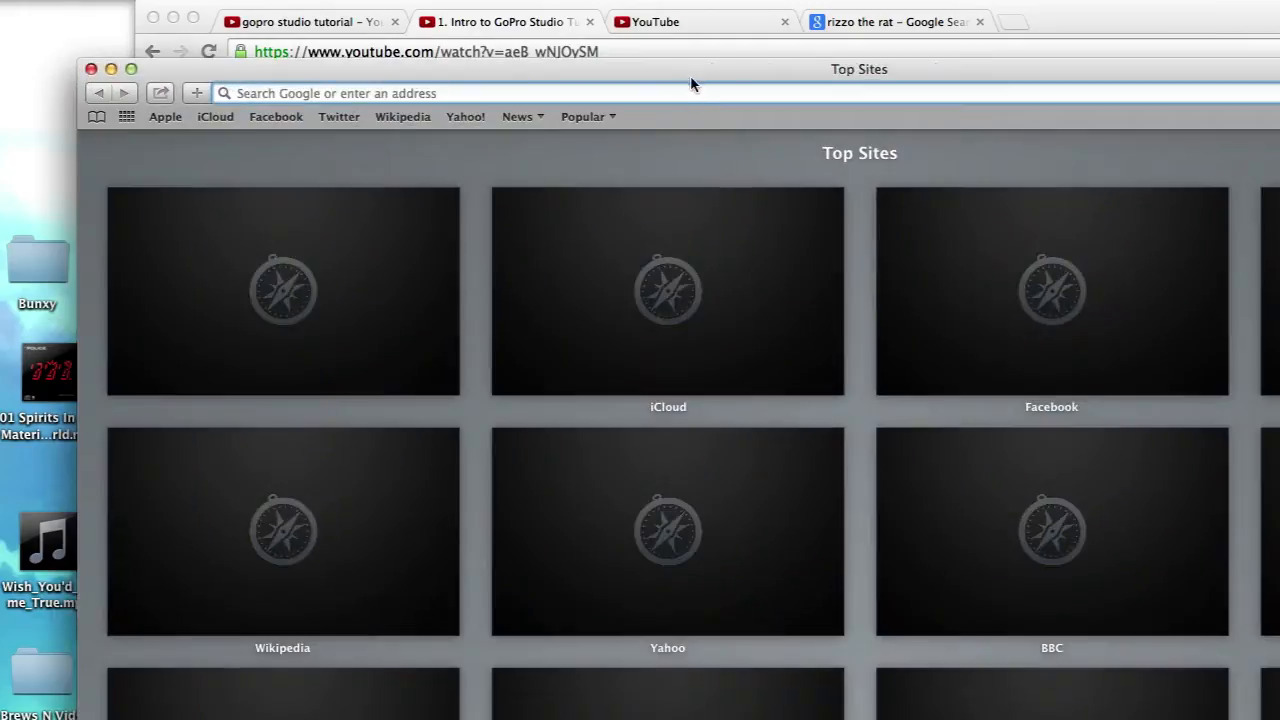
type("youtube.com")
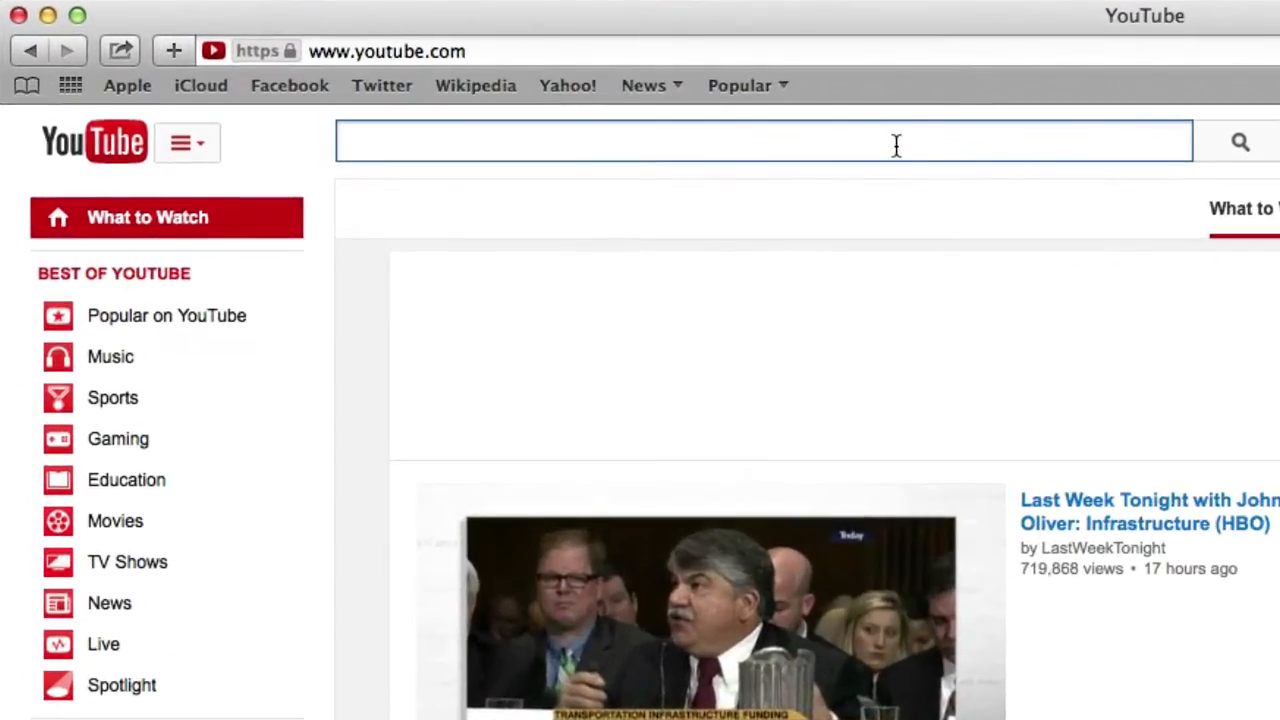
- Search YouTube for 'gopro studio tutorial' using the search suggestion
type("g")
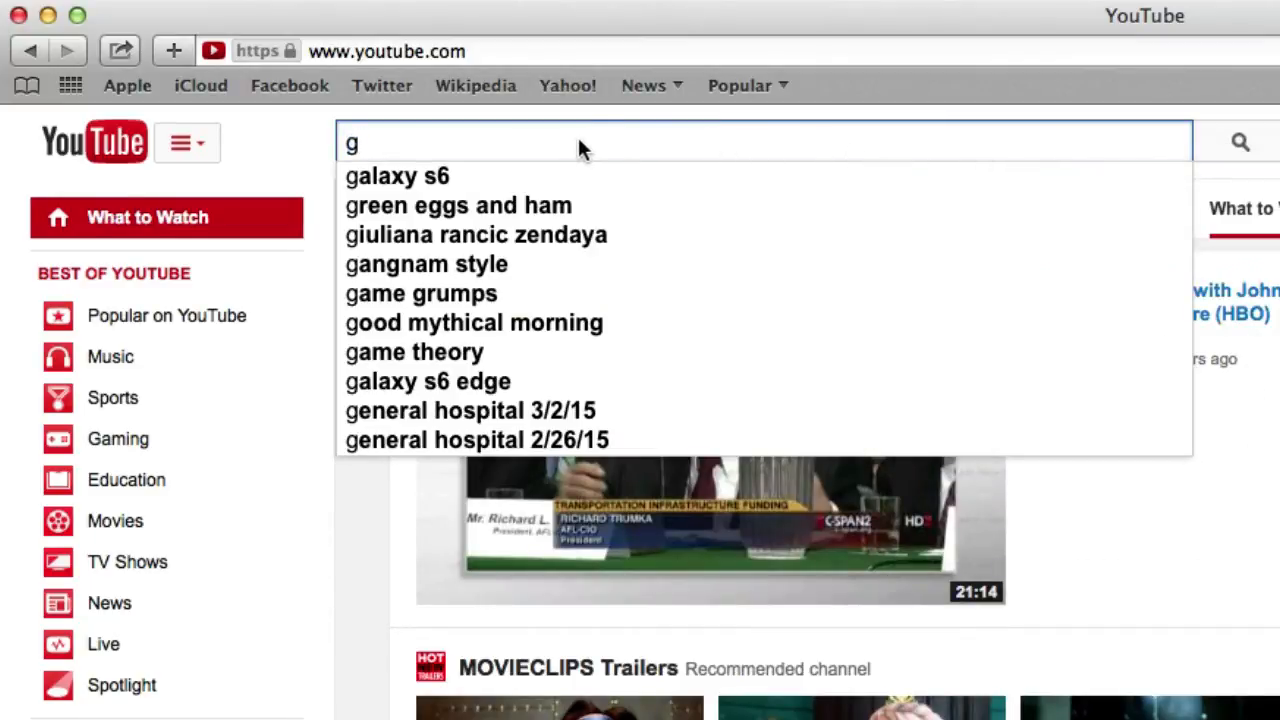
type("opro studi")
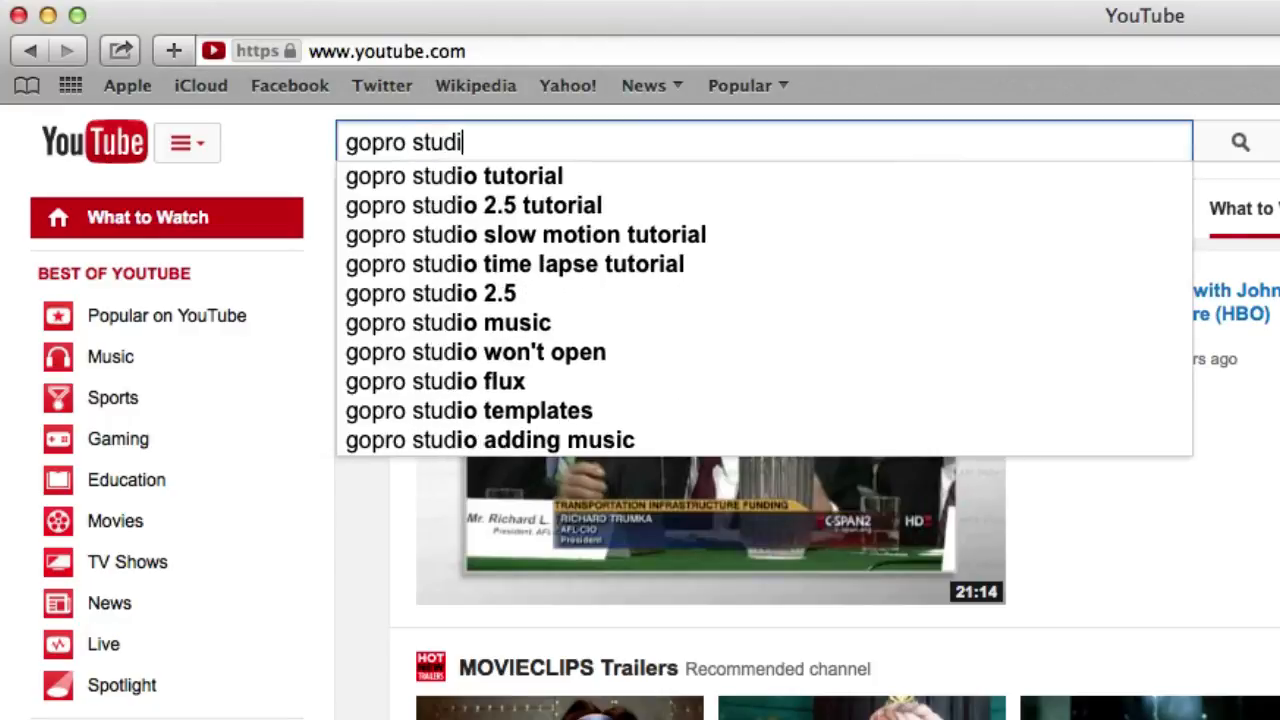
left_click(453, 176)
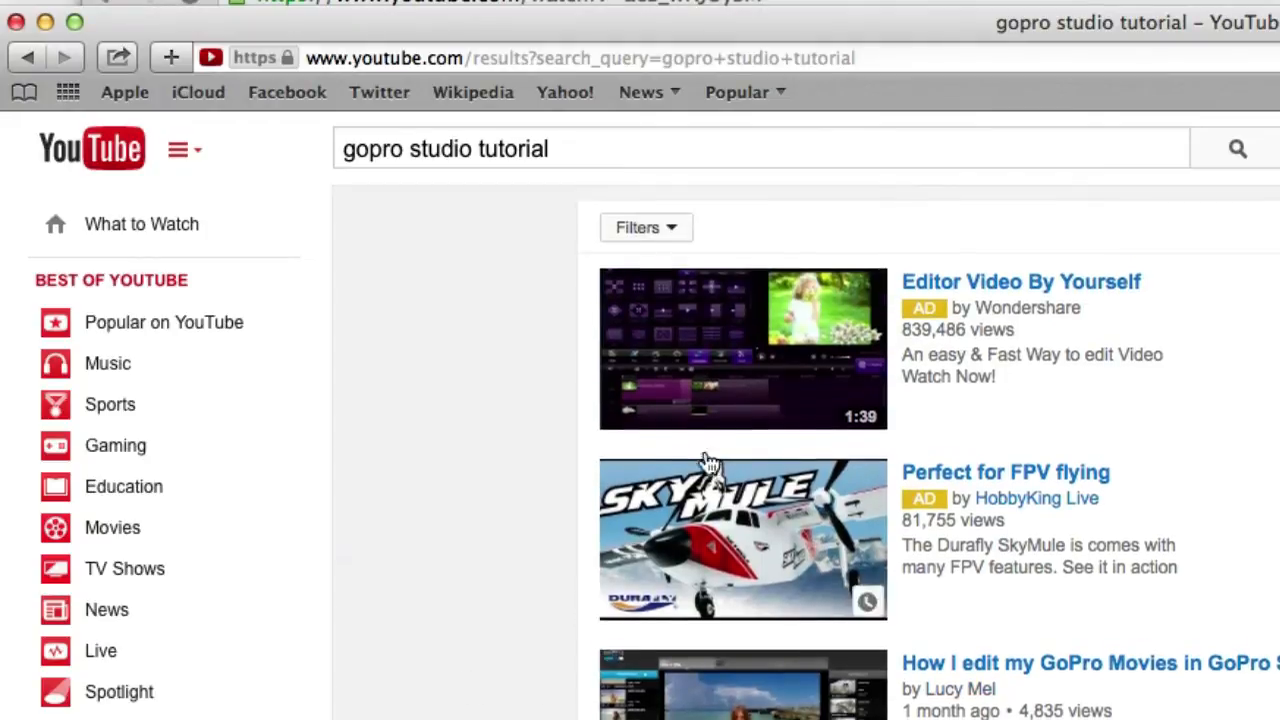
- Scroll through the 'gopro studio tutorial' results past several tutorials and a playlist
scroll("down", 3)
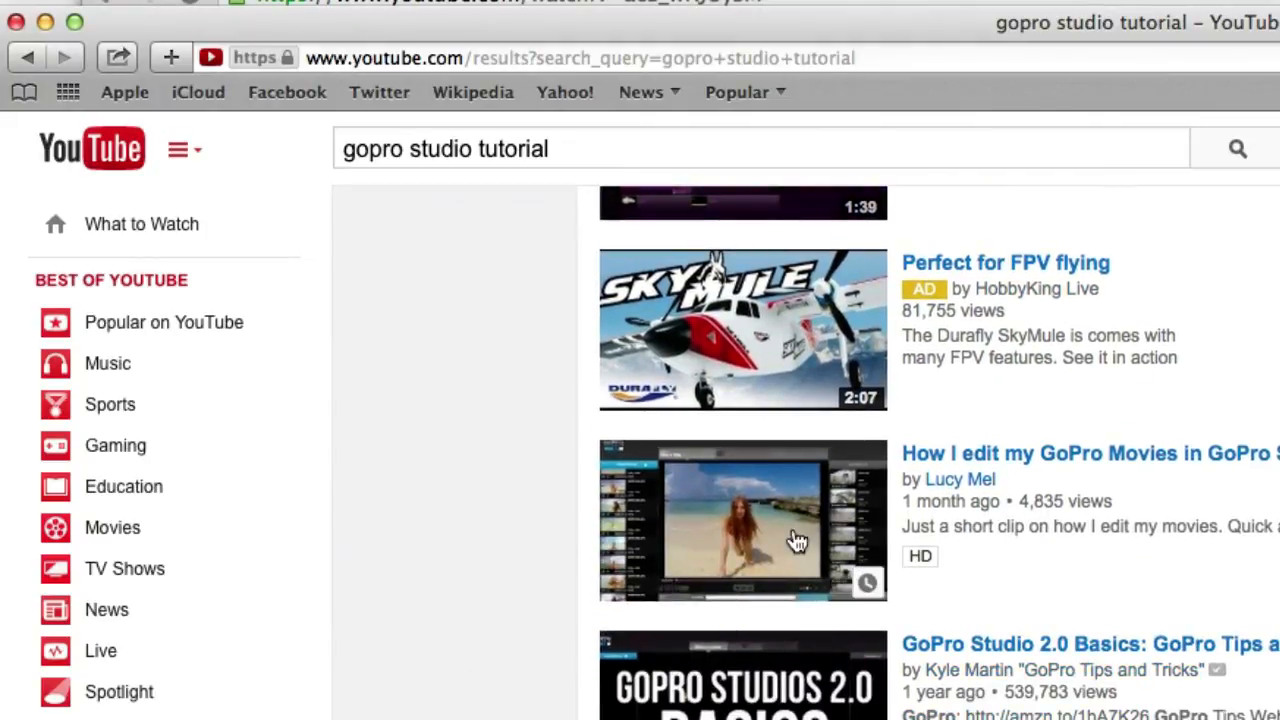
scroll("down", 3)
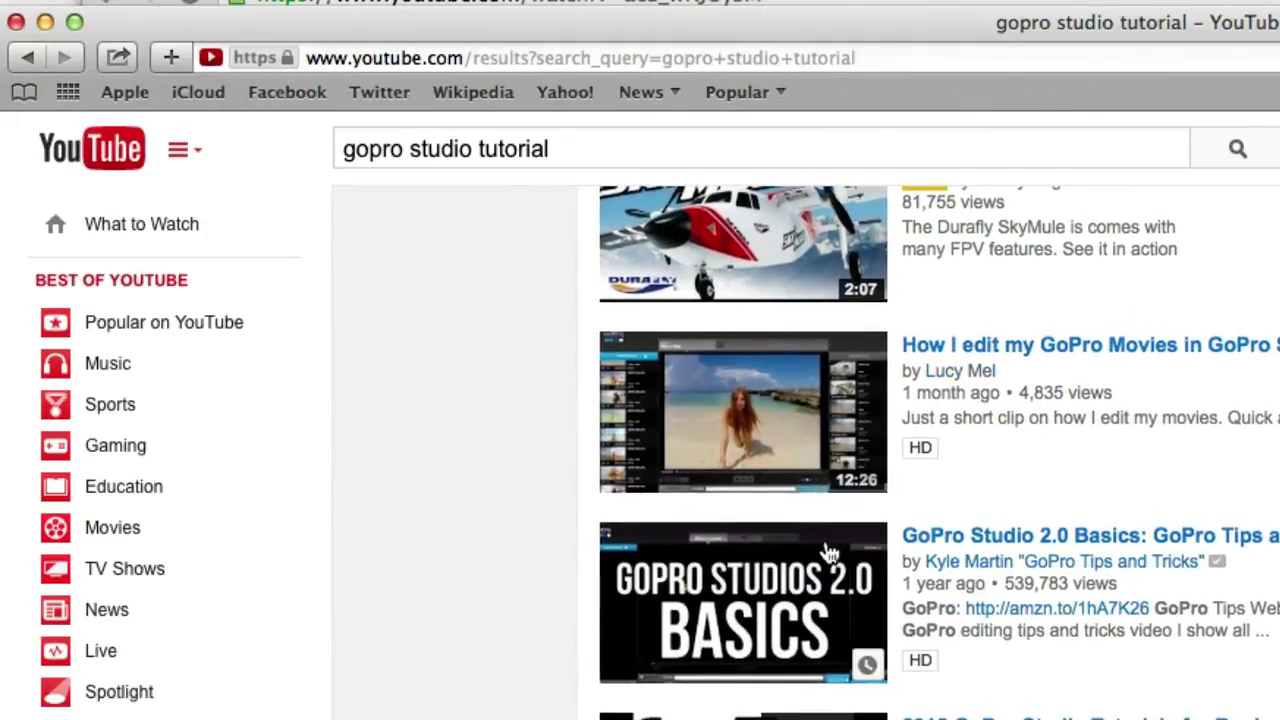
scroll("down", 3)
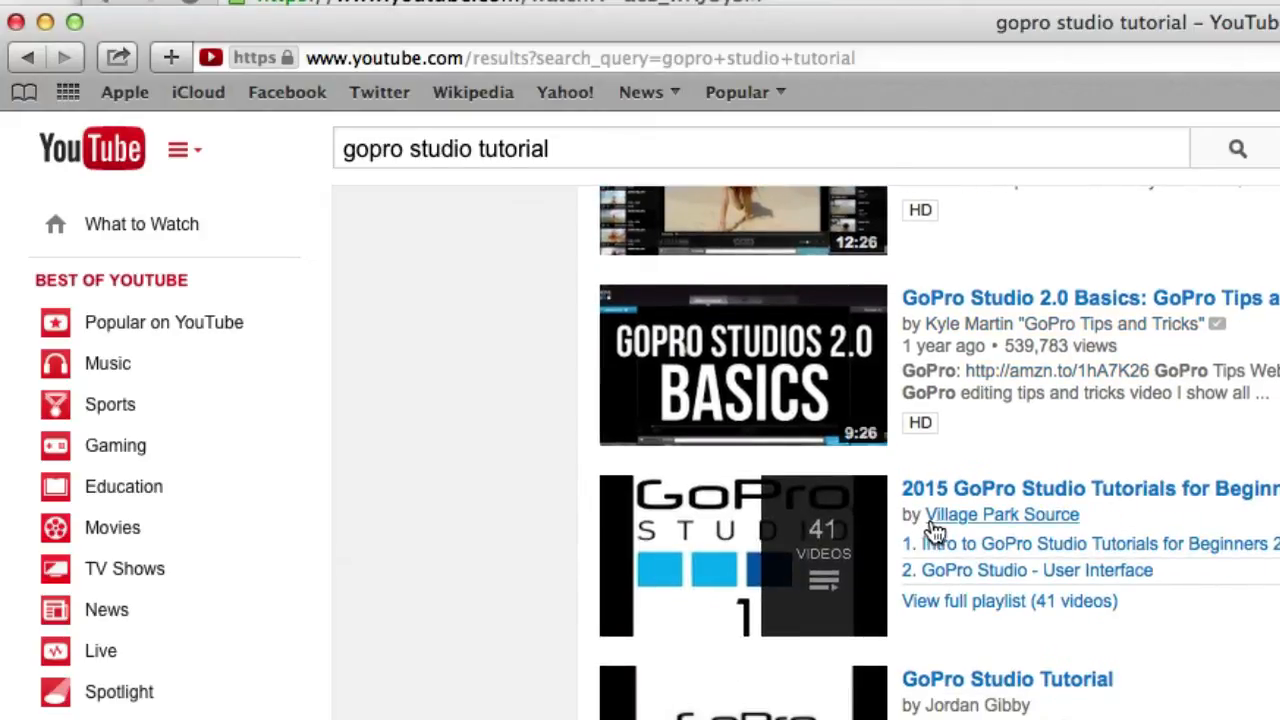
scroll("down", 3)
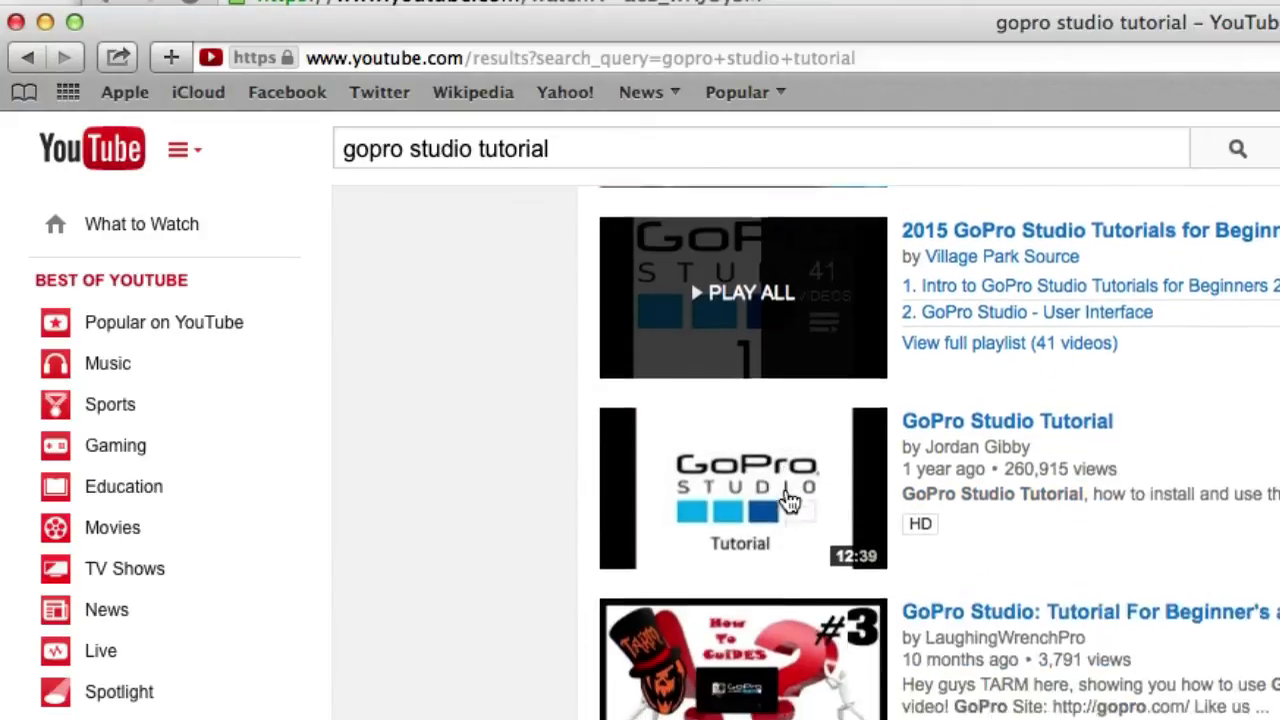
scroll("down", 3)
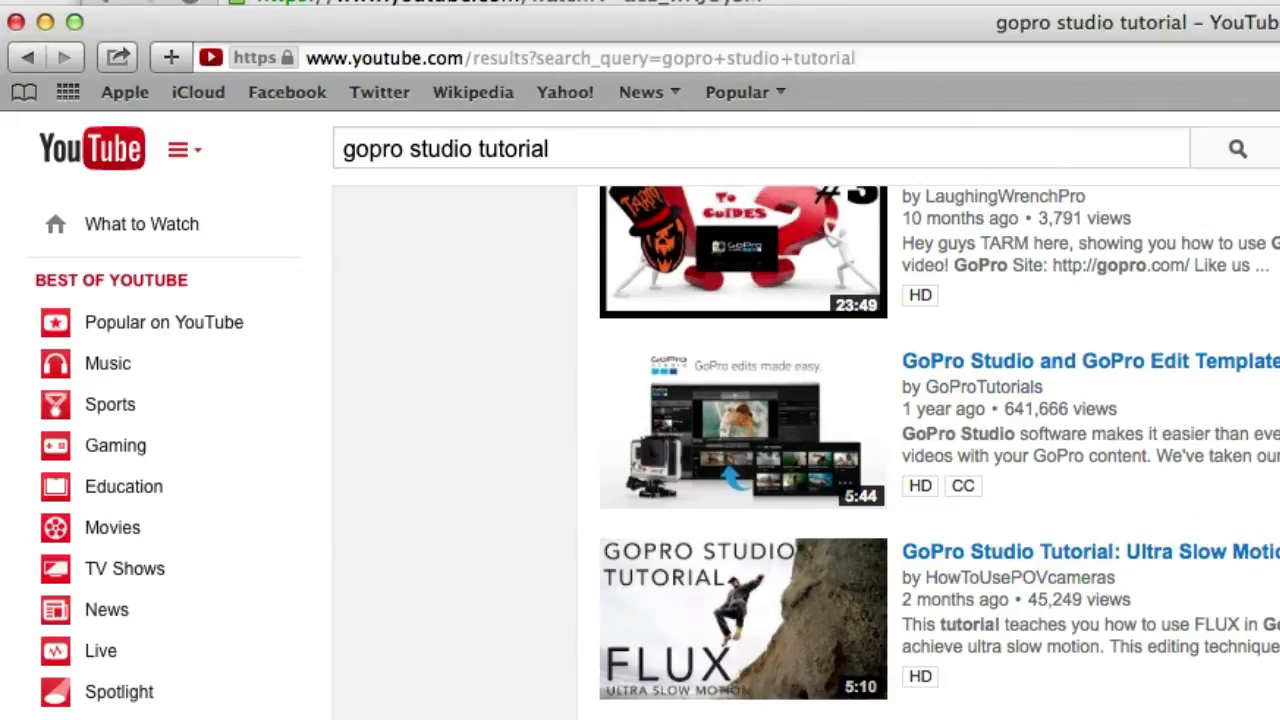
scroll("down", 3)
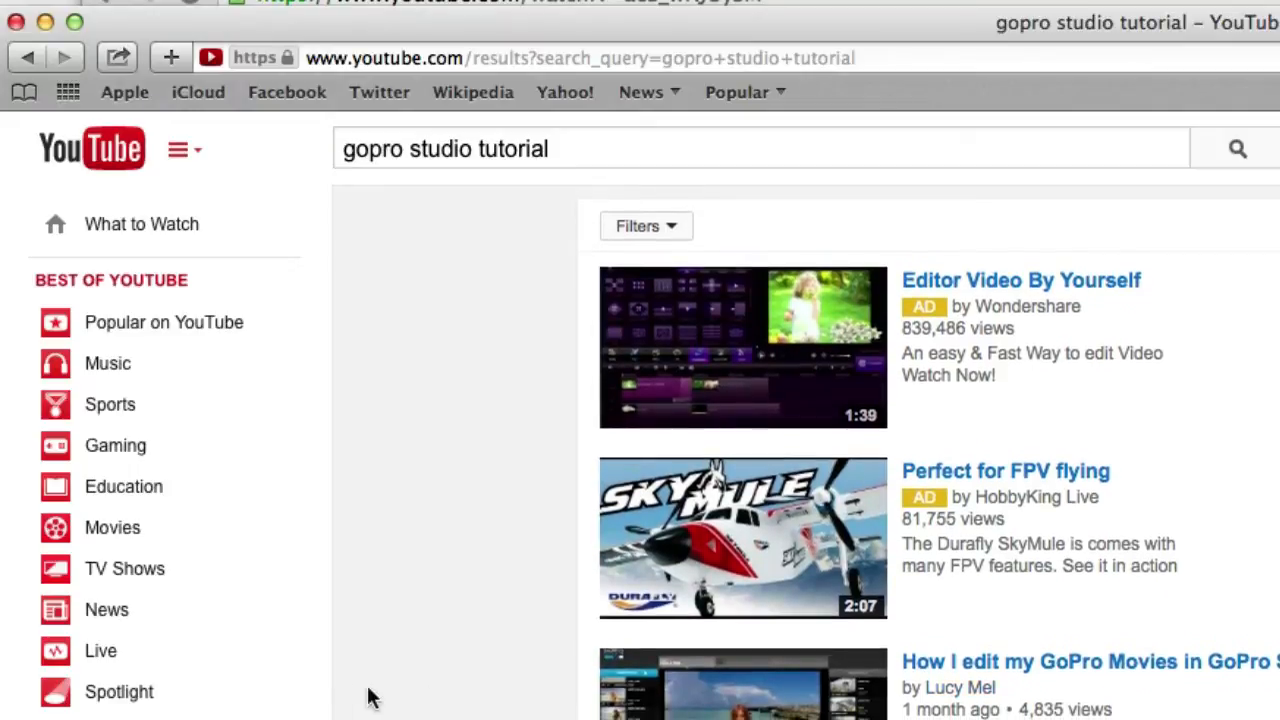
mouse_move(478, 413)
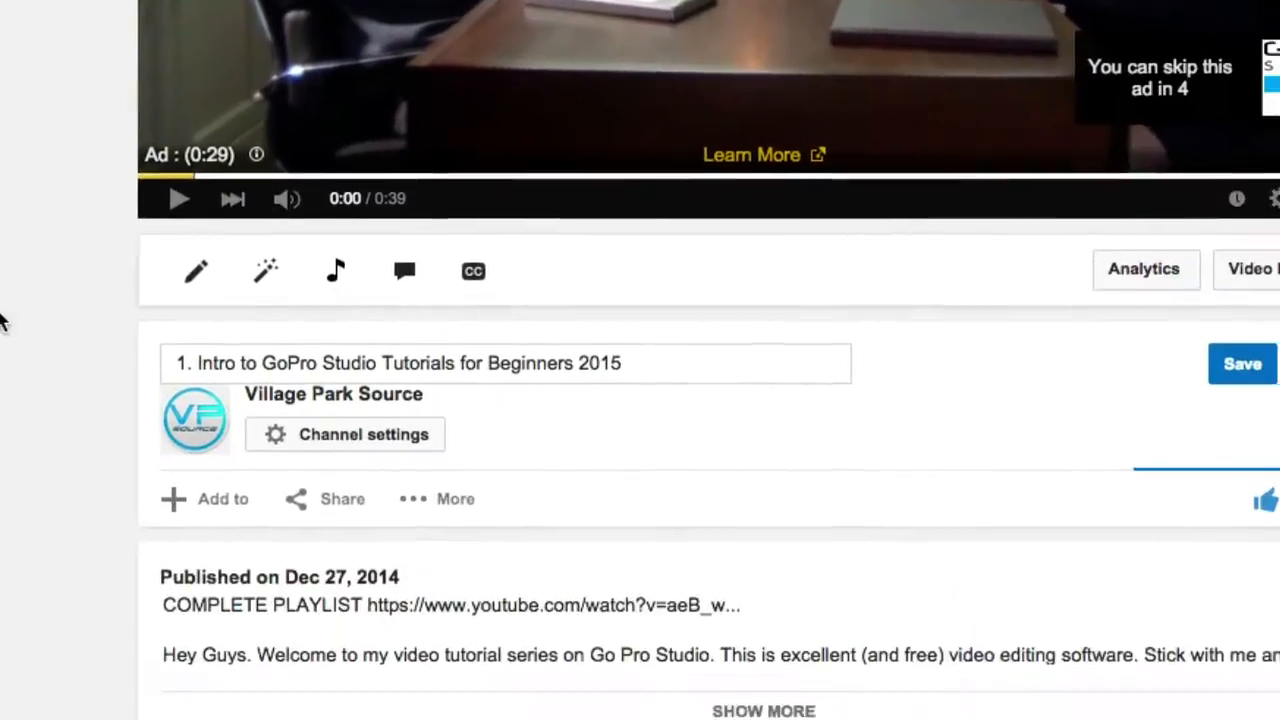
- Retitle the video 'gopro studio tutorial', then '1. Intro to GoPro Studio Tutorials for Beginners 2015'
scroll("down", 3)
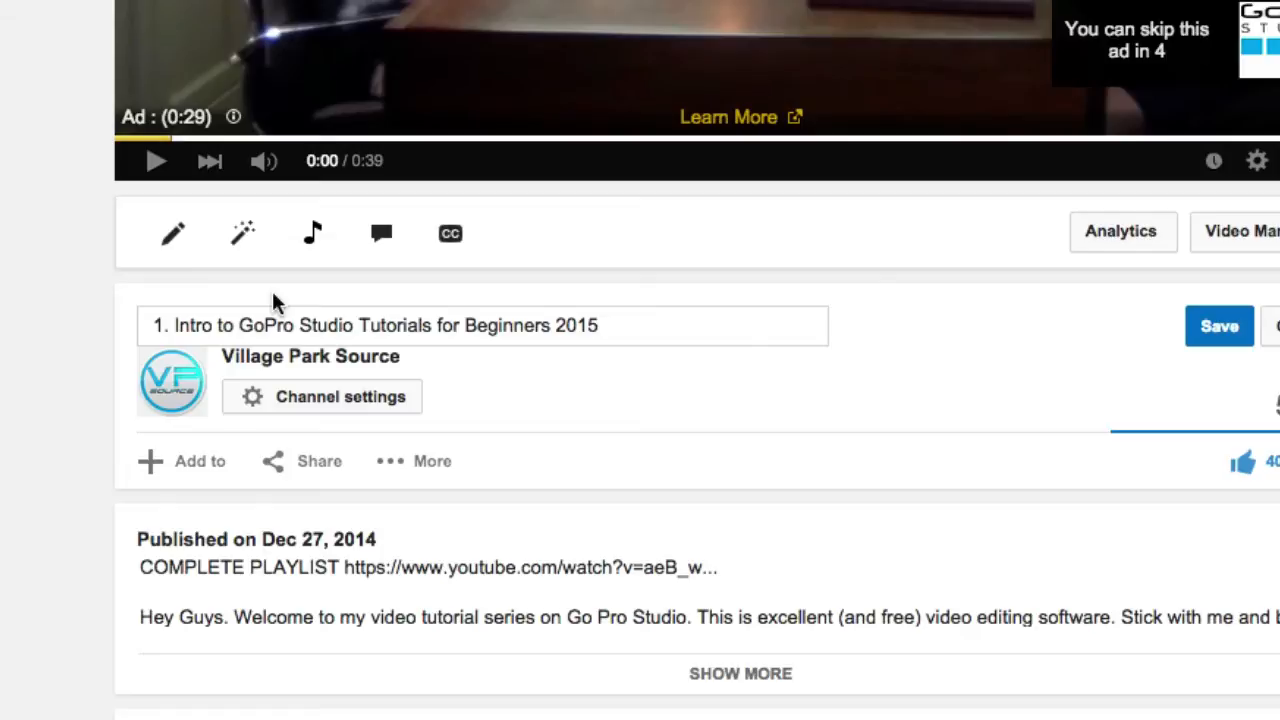
left_click(657, 325)
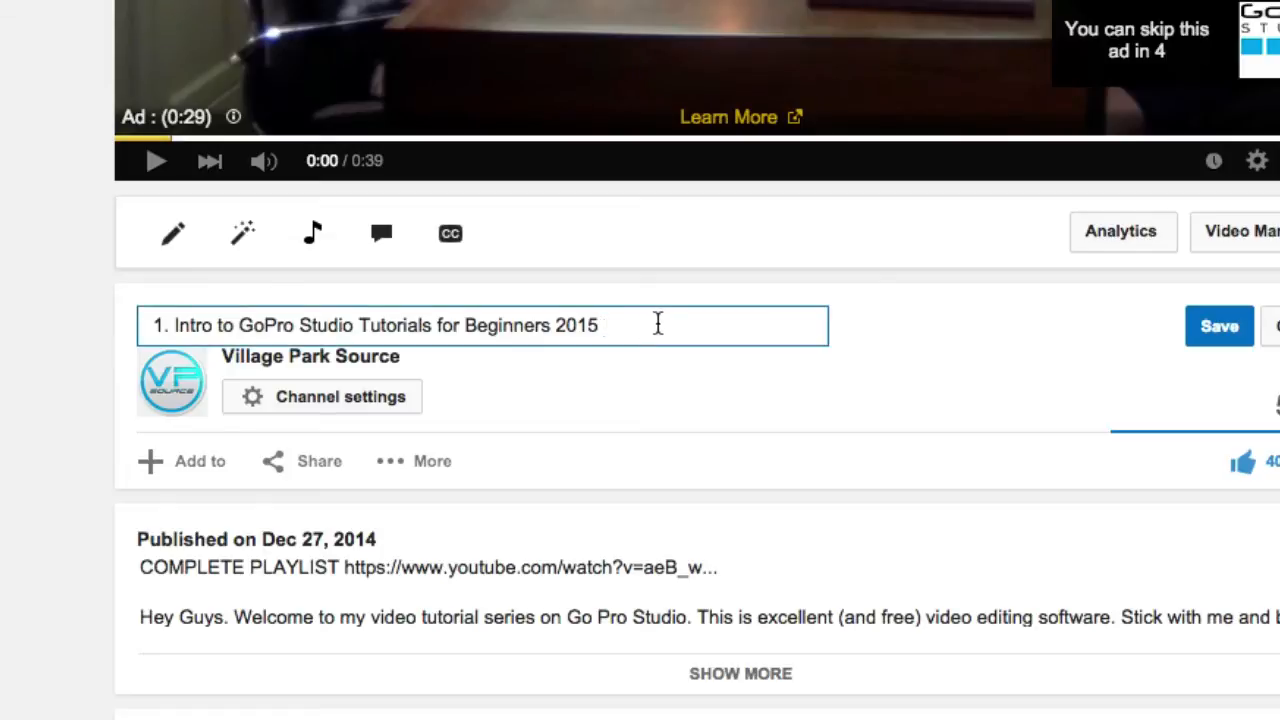
triple_click(400, 325)
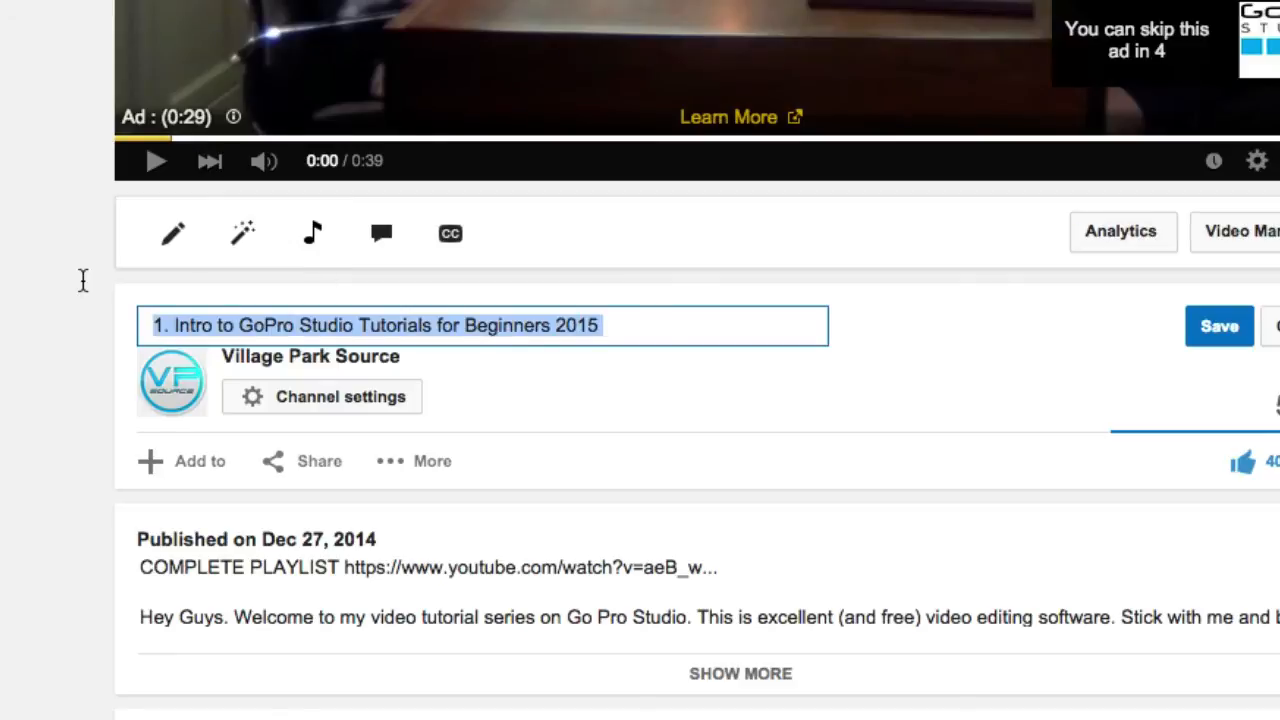
key("Delete")
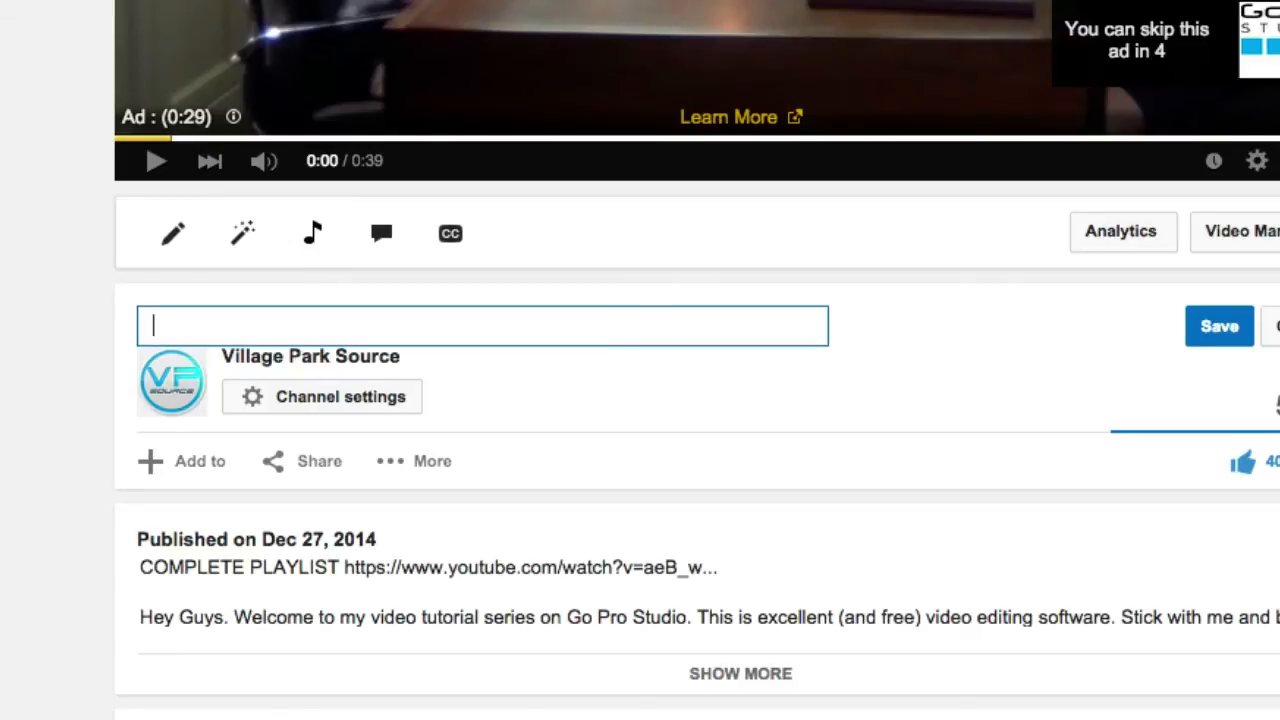
type("gopro studio tuto")
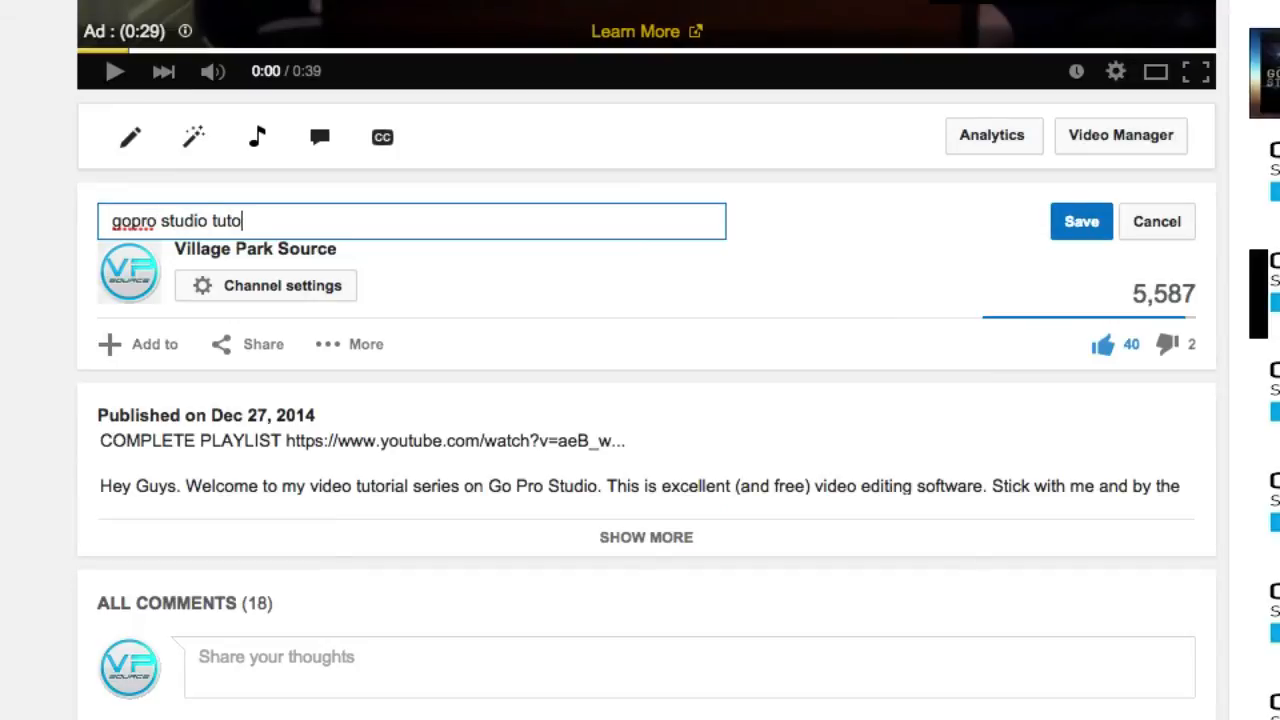
type("r")
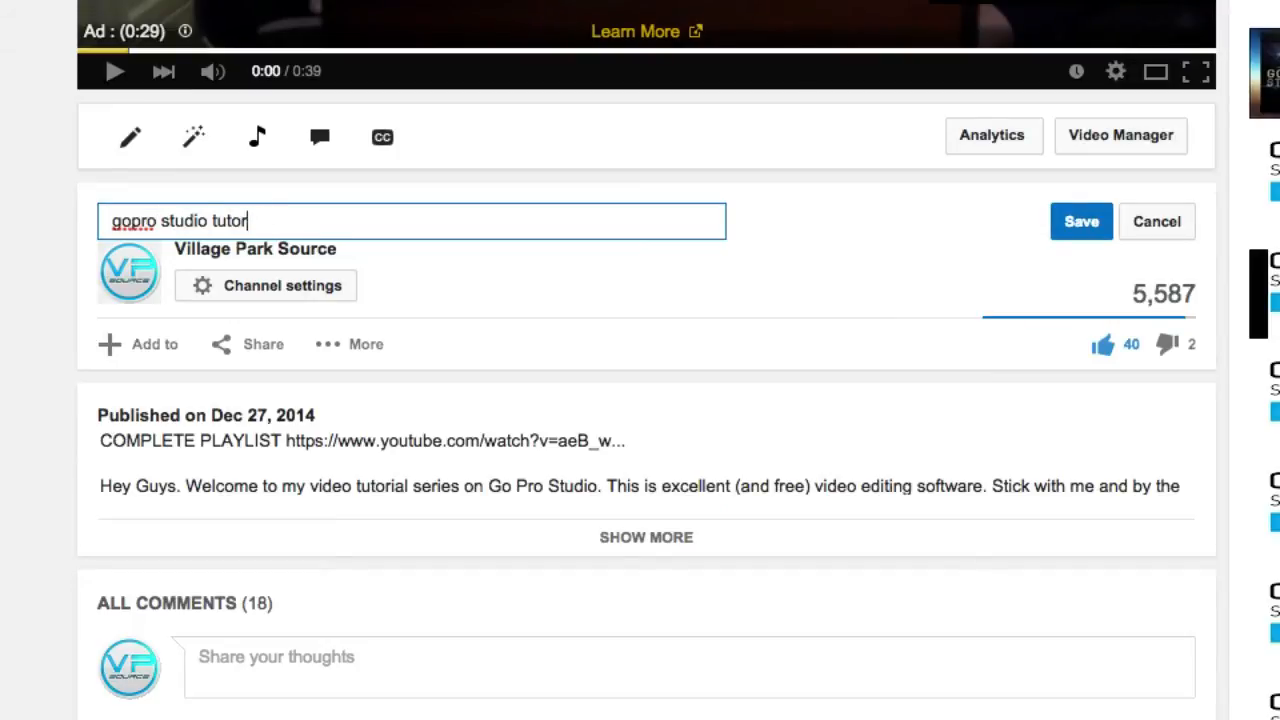
type("ial")
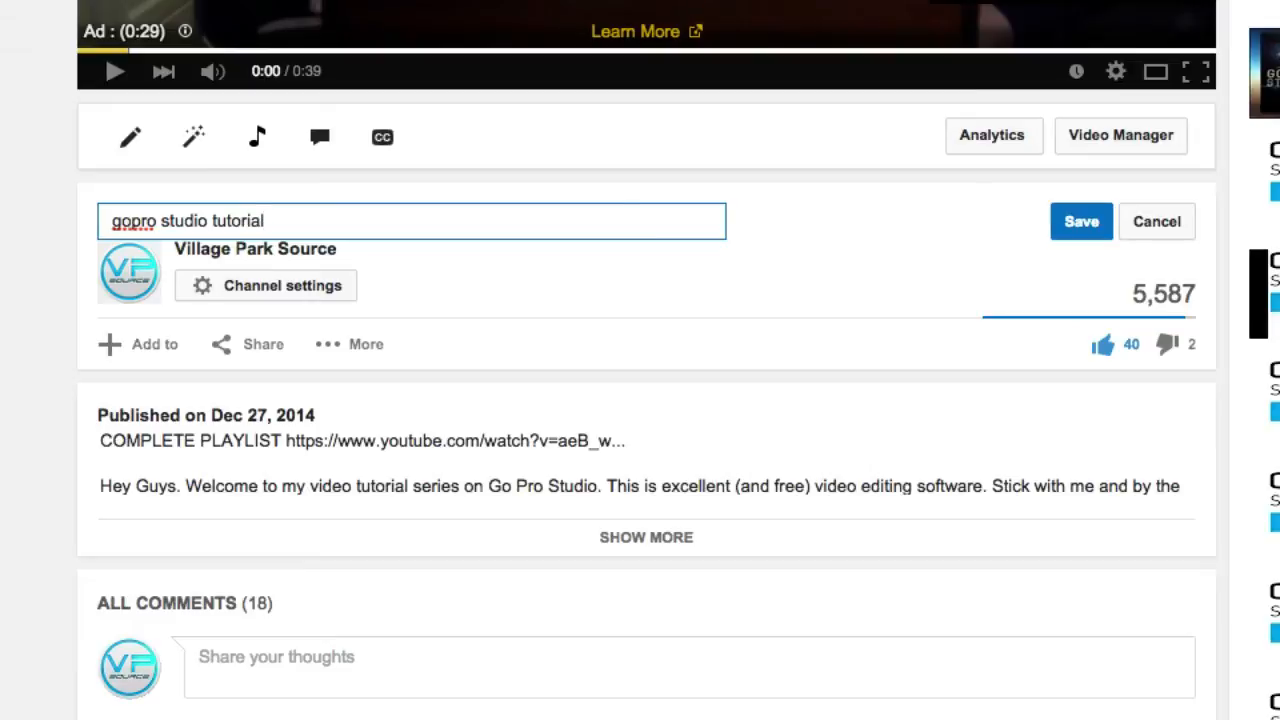
triple_click(187, 221)
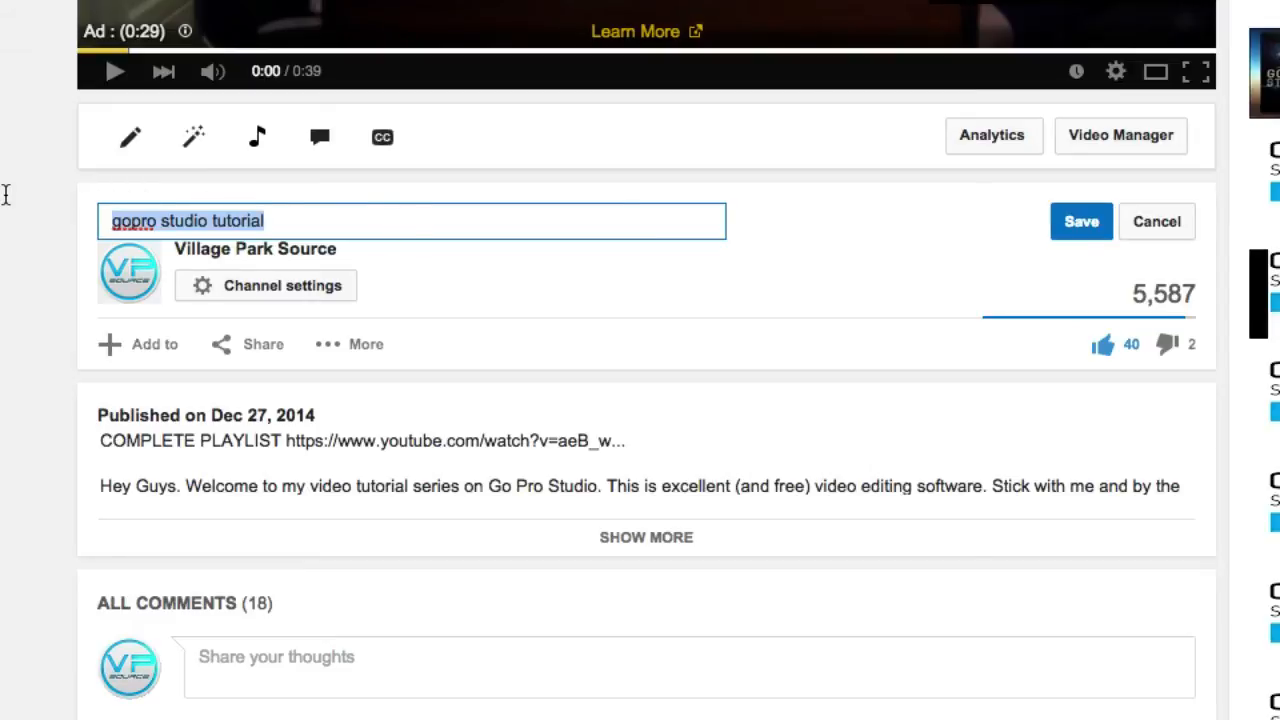
type("1. Intro to GoPro Studio Tutorials for Beginners 2015")
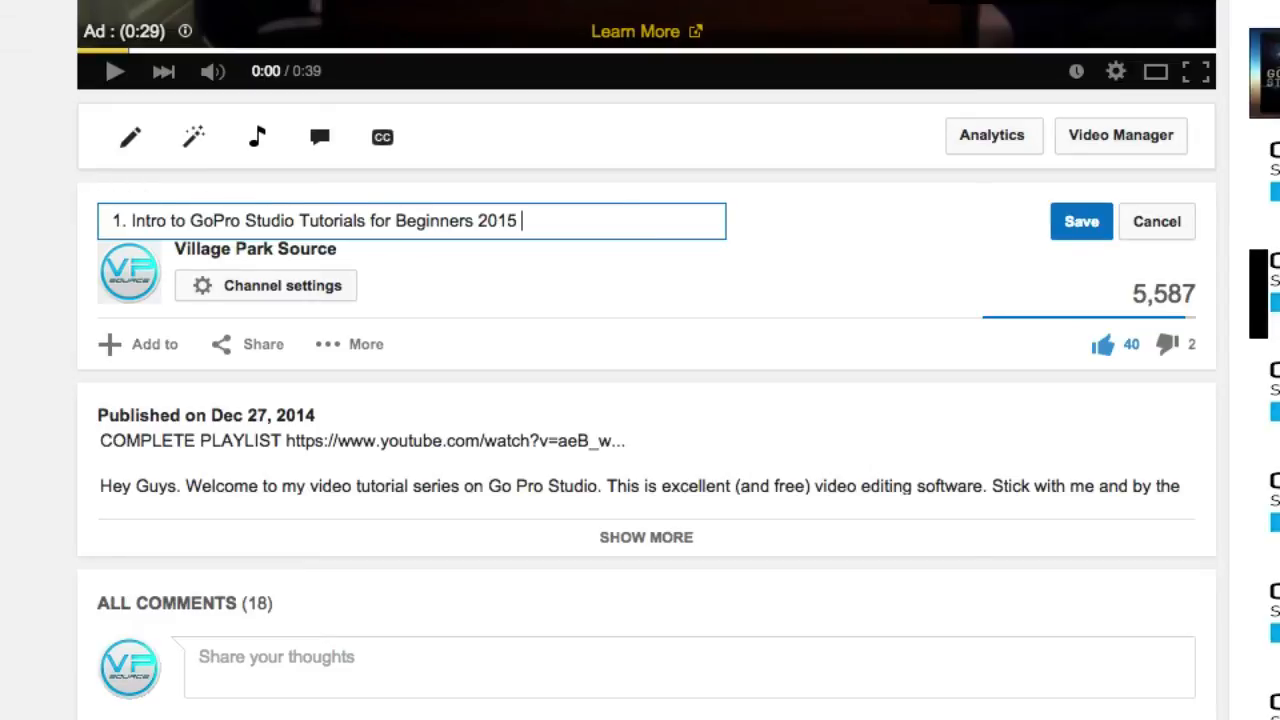
mouse_move(80, 267)
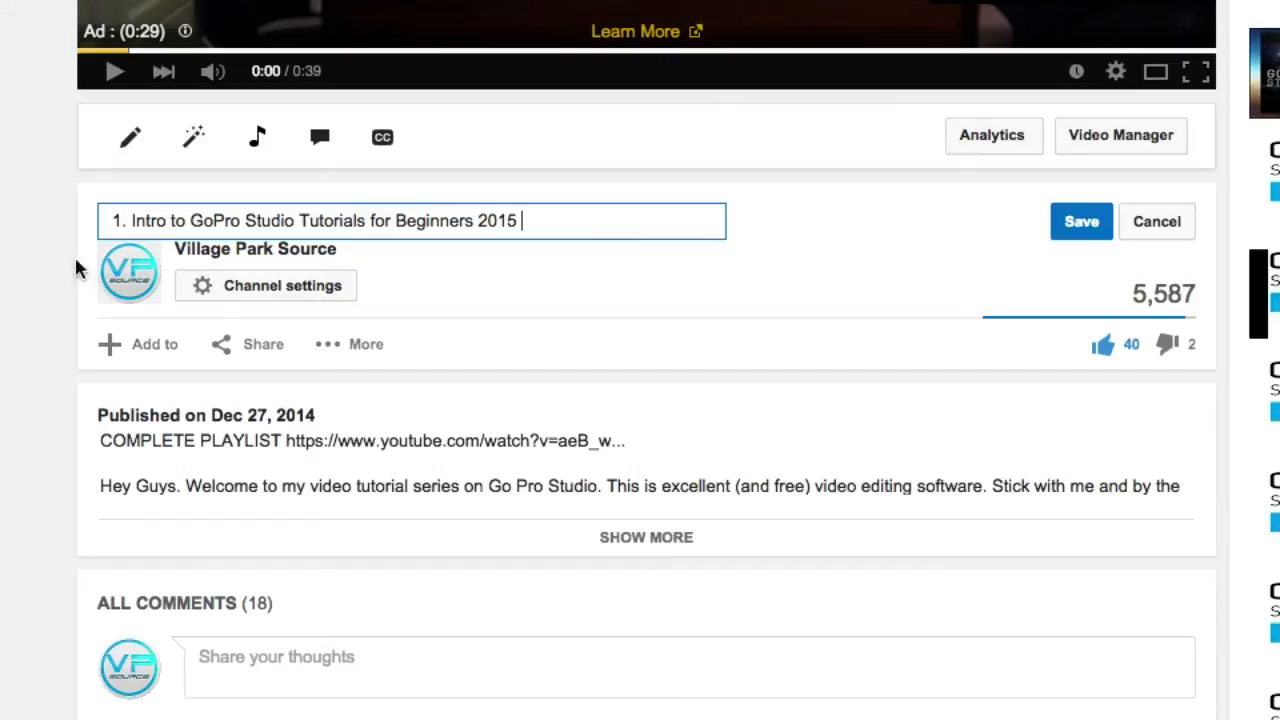
mouse_move(148, 220)
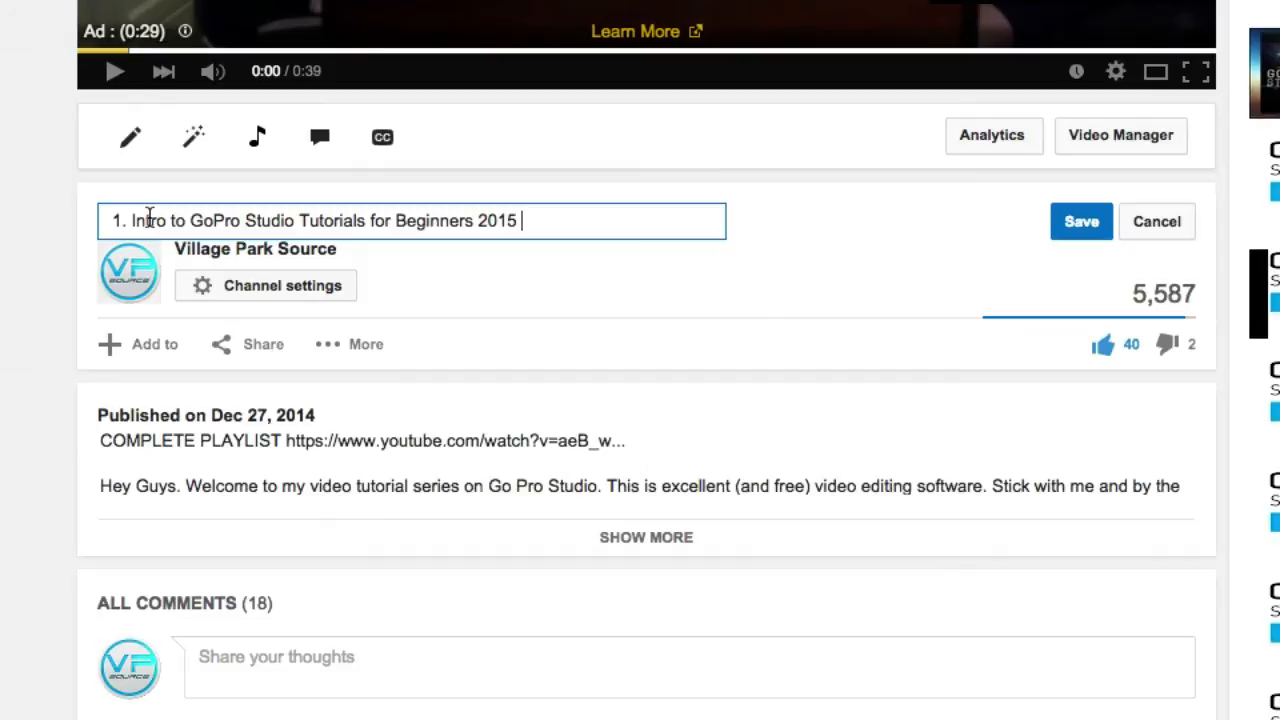
mouse_move(371, 221)
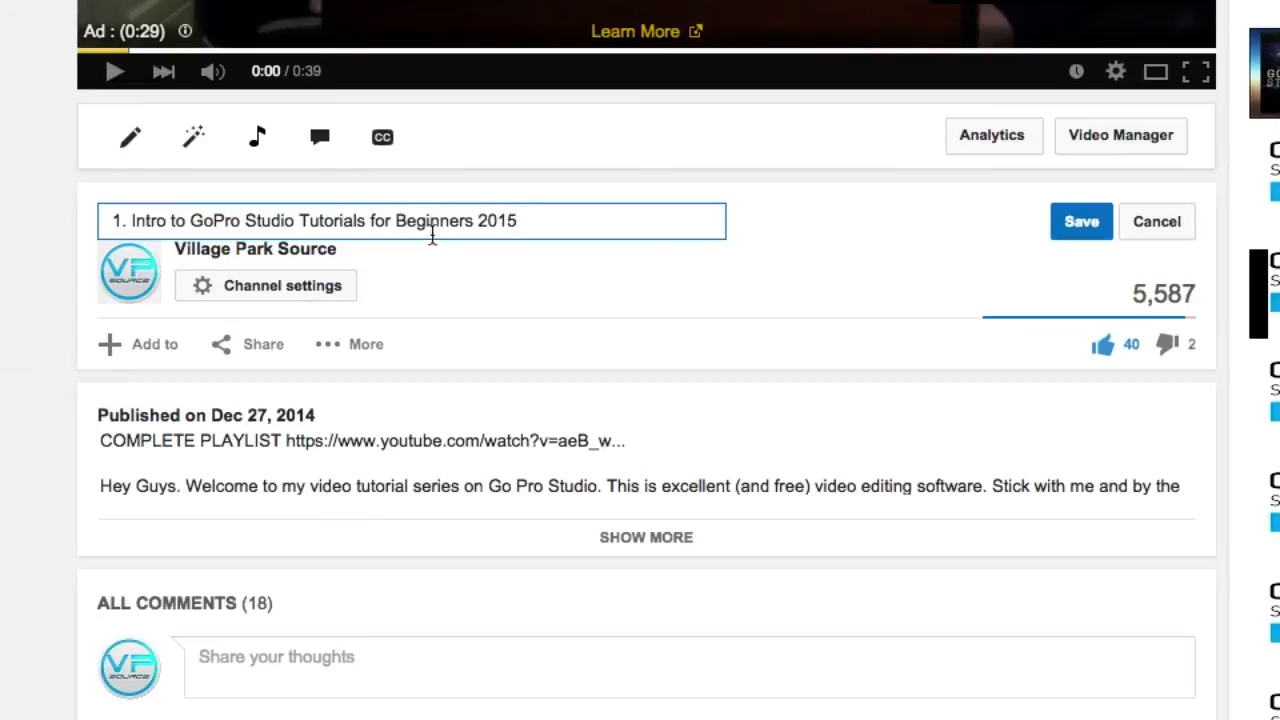
mouse_move(408, 190)
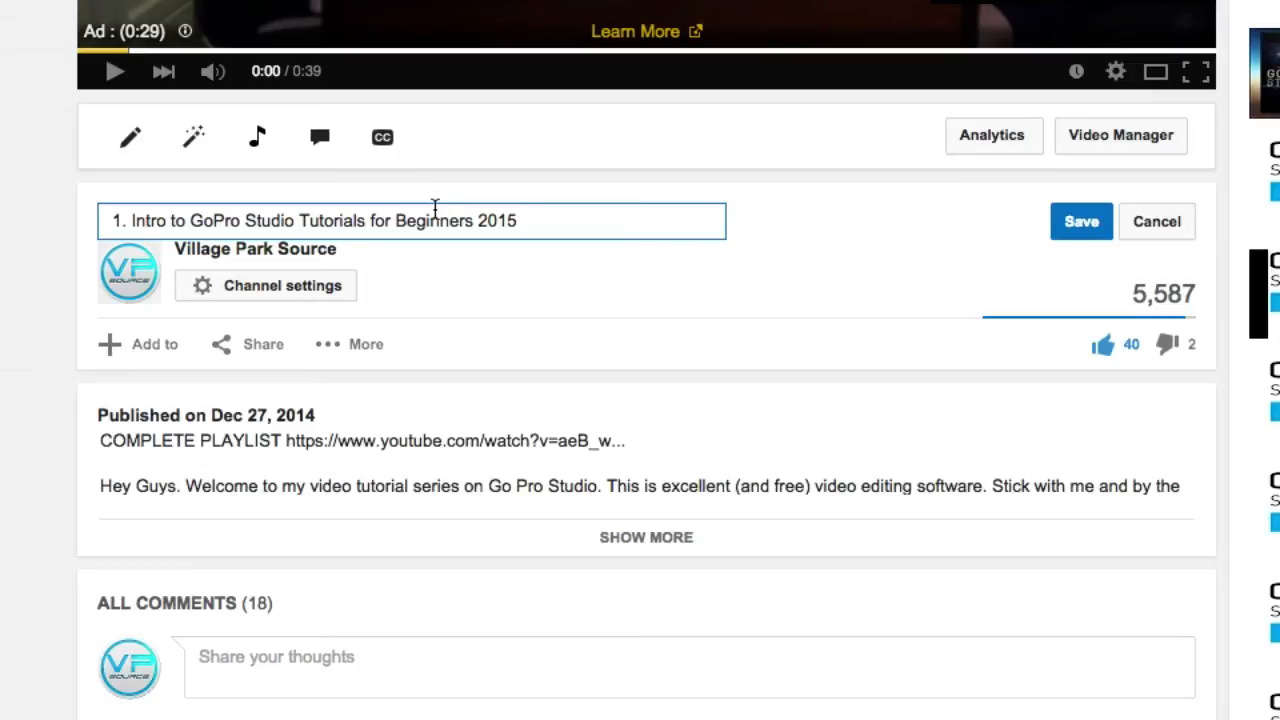
mouse_move(371, 298)
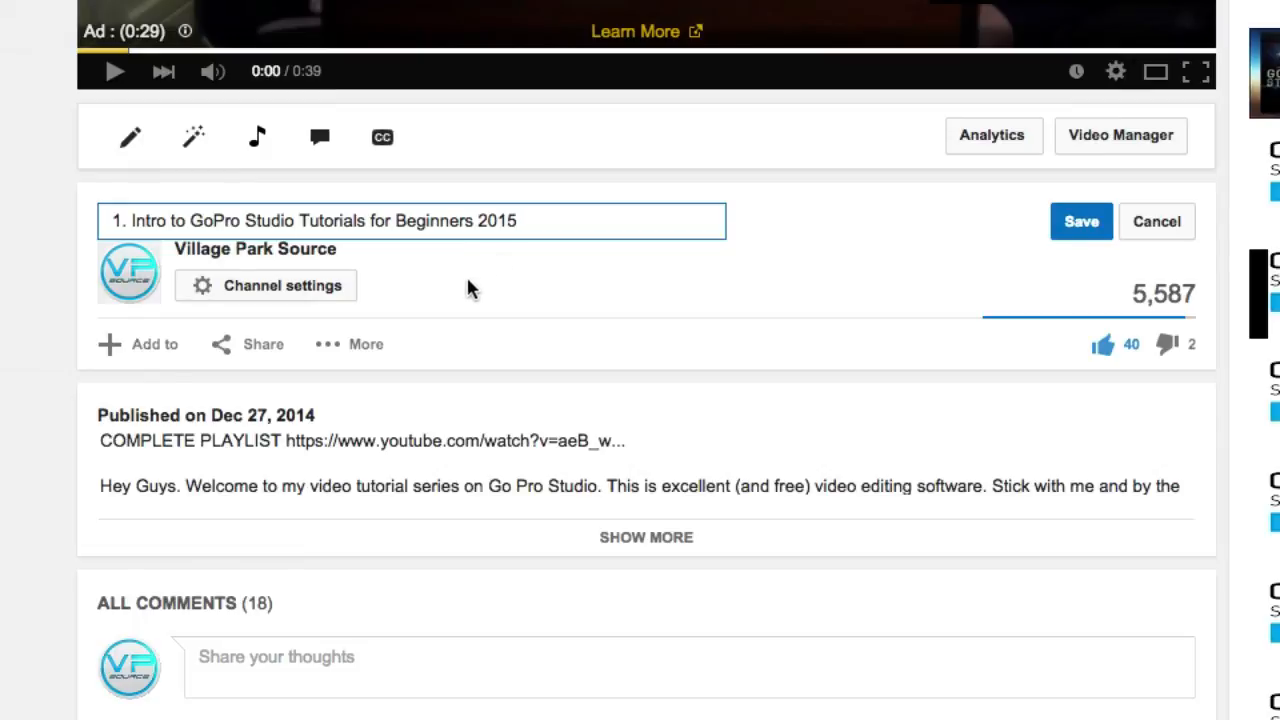
mouse_move(263, 344)
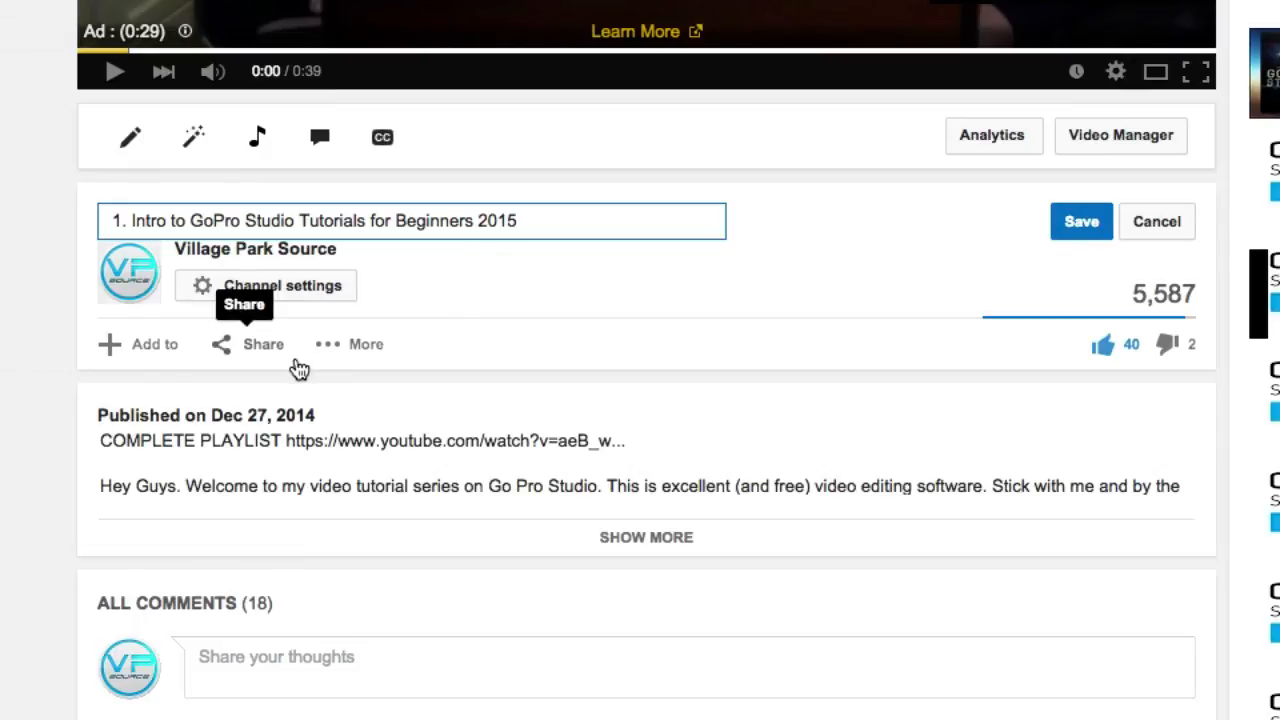